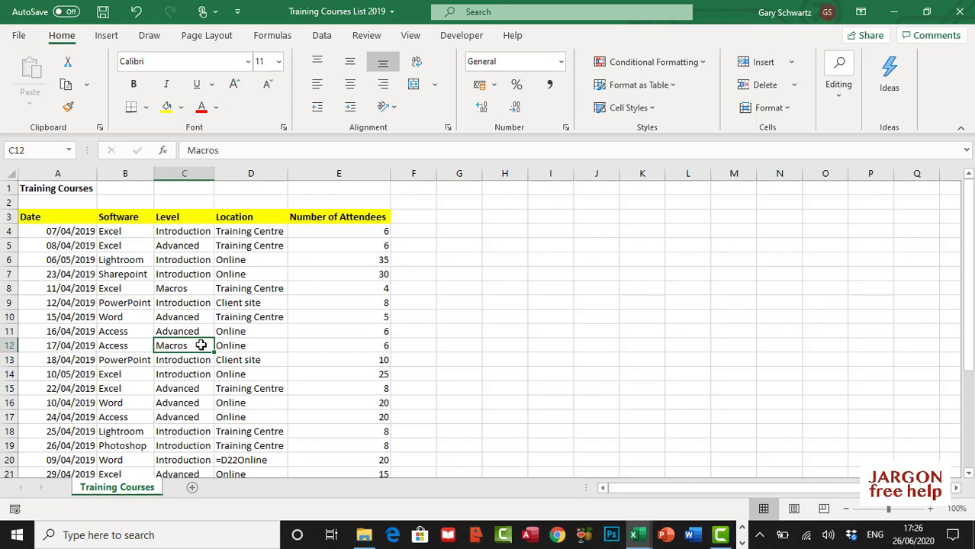
mouse_move(193, 330)
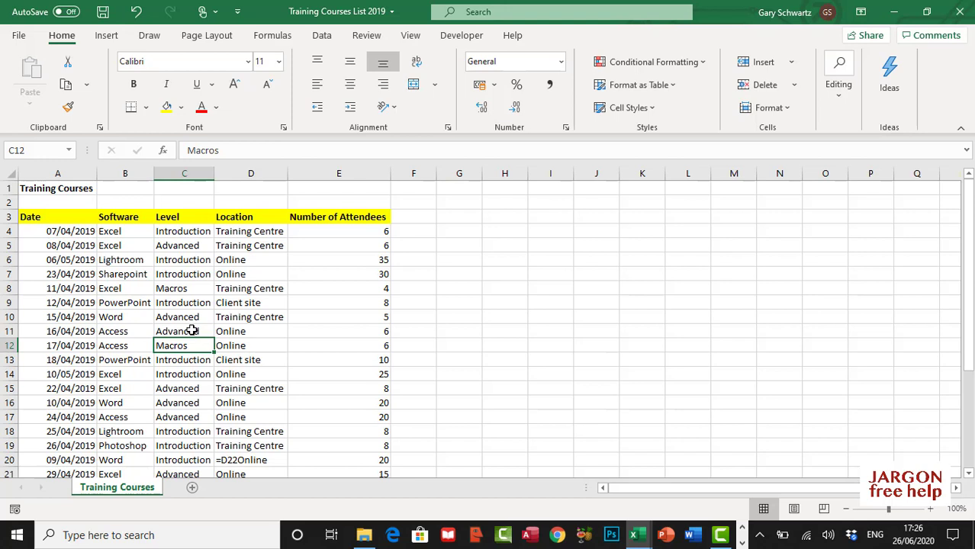
Turn on AutoFilter dropdowns for the Training Courses table from the Data tab's Sort & Filter group
click(183, 331)
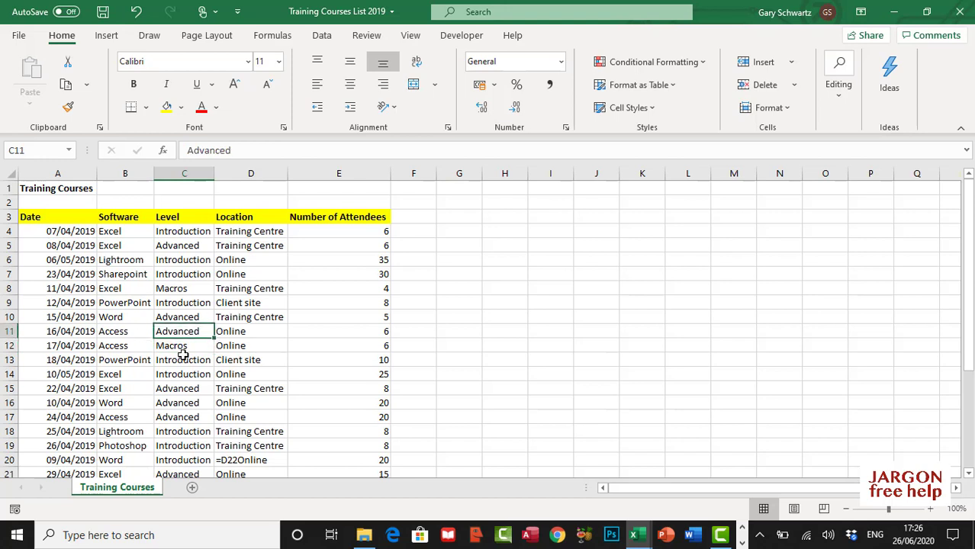
mouse_move(216, 351)
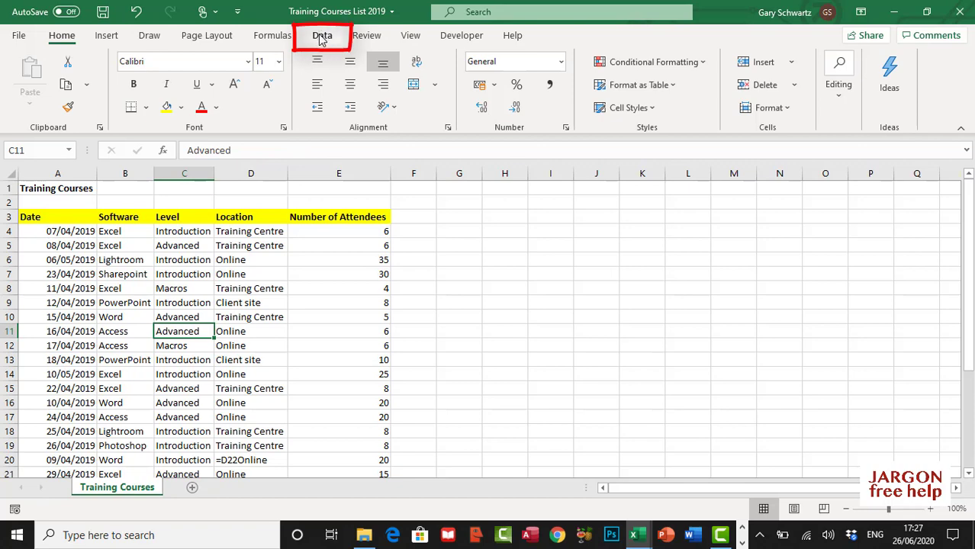
click(322, 35)
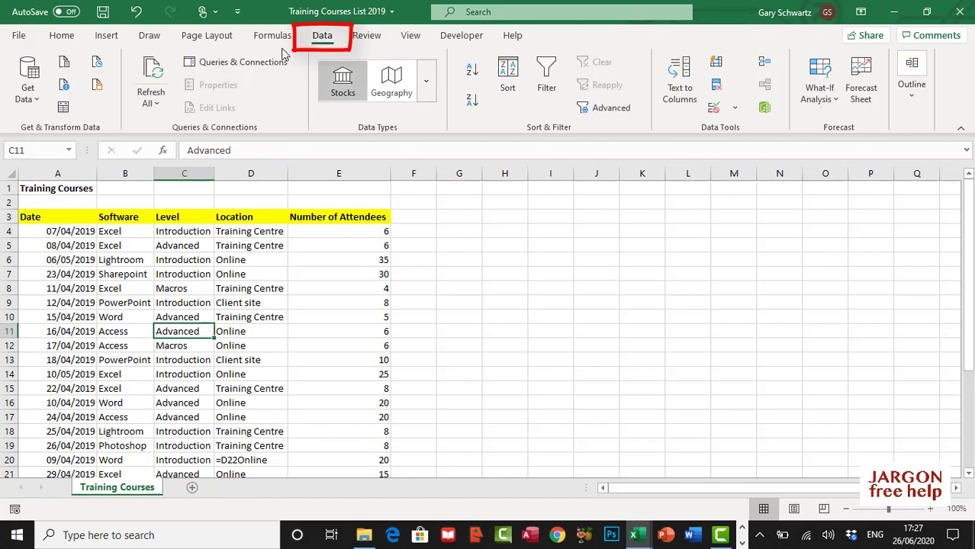
mouse_move(243, 61)
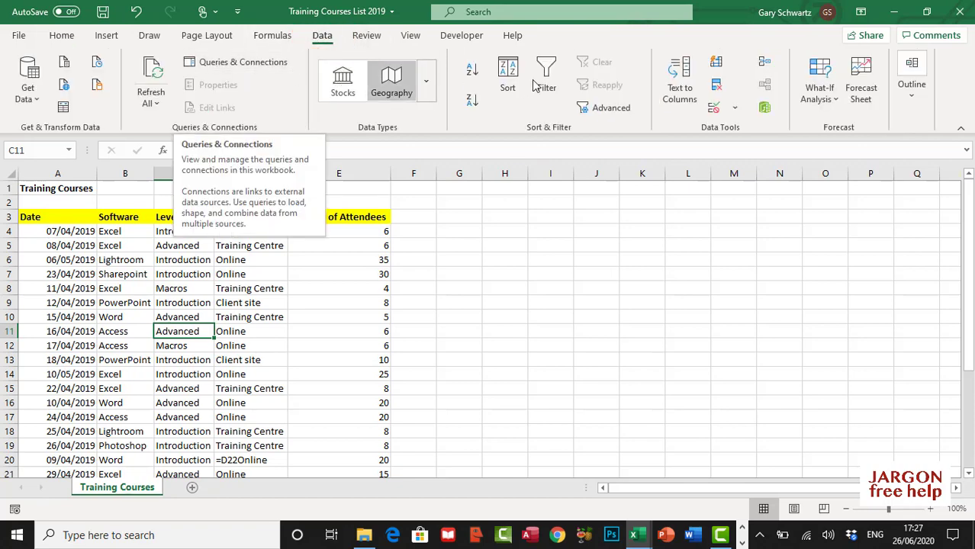
mouse_move(546, 73)
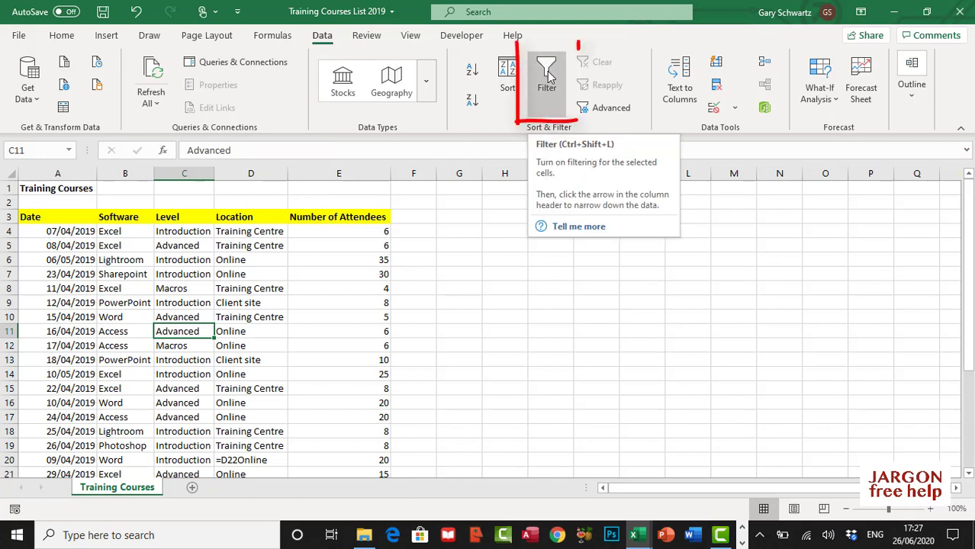
click(547, 76)
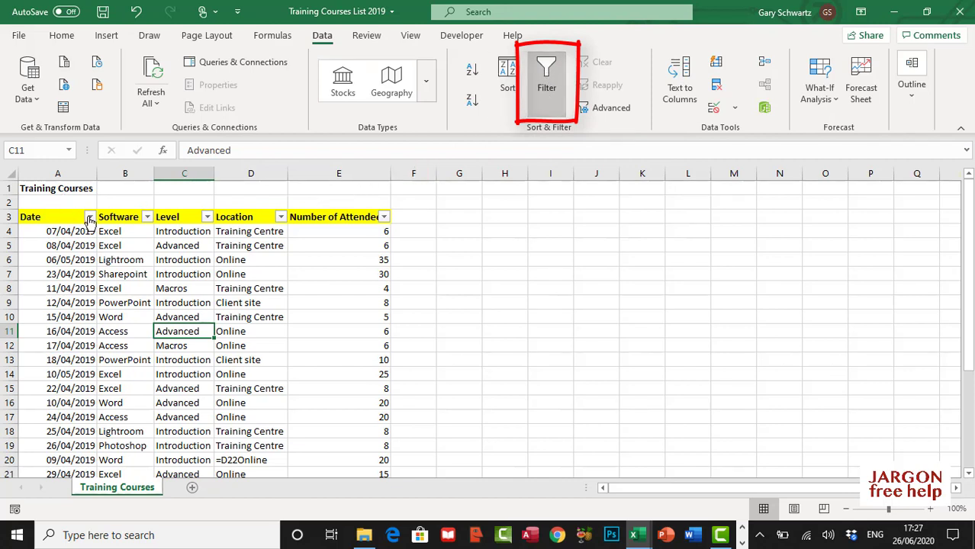
click(546, 73)
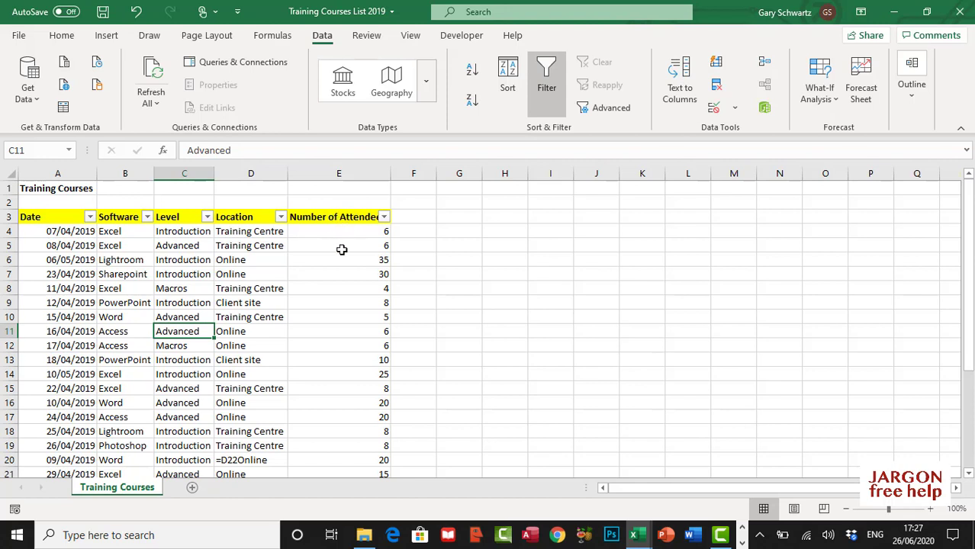
mouse_move(384, 217)
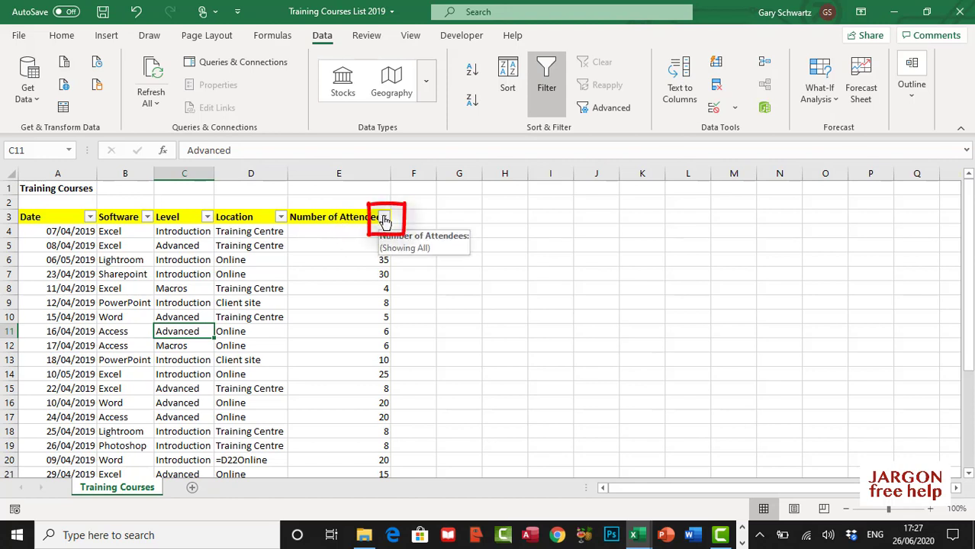
Filter Number of Attendees to Above Average, leaving 8 of 26 courses
click(384, 216)
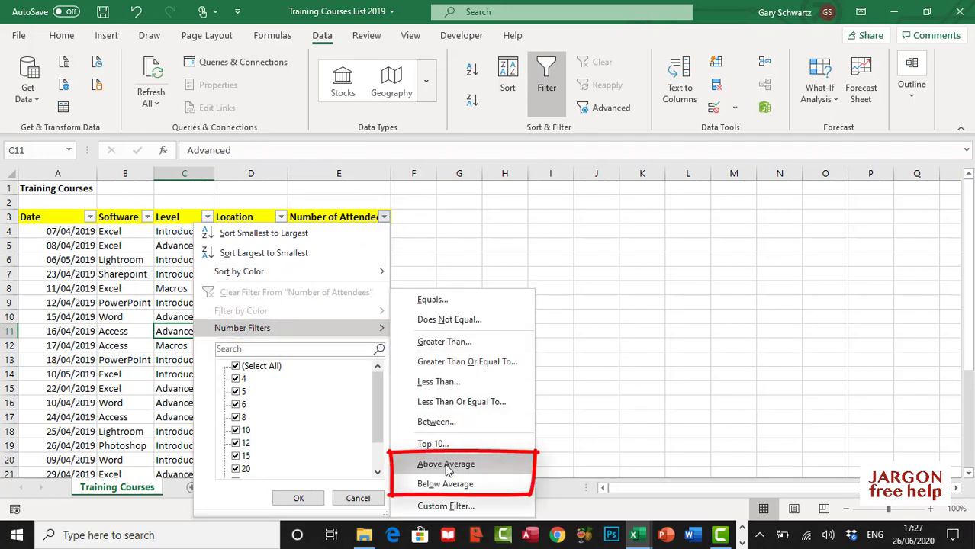
mouse_move(445, 483)
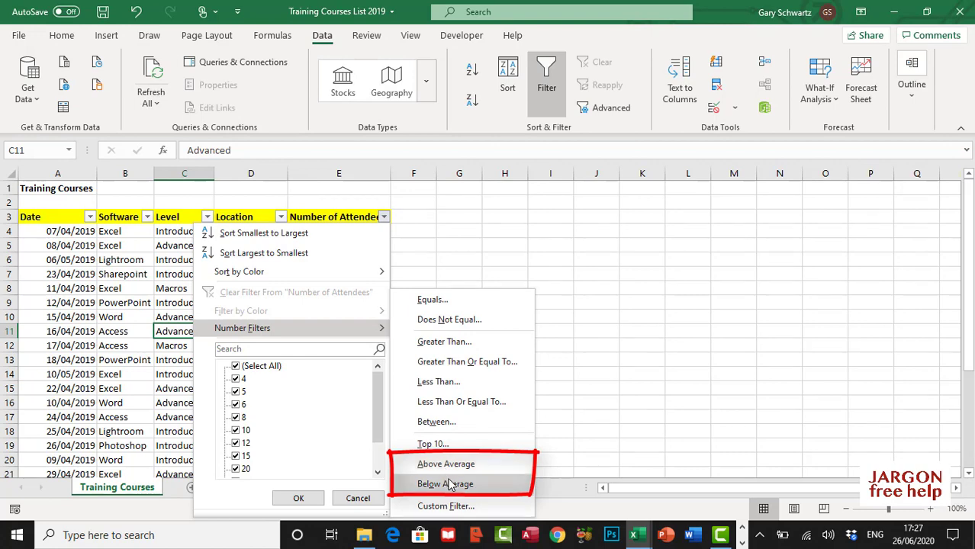
mouse_move(445, 464)
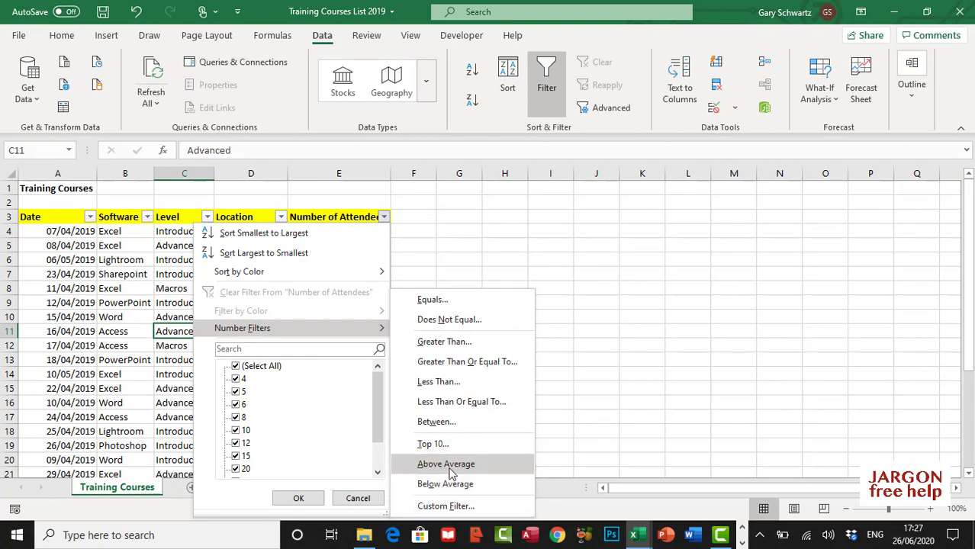
click(446, 464)
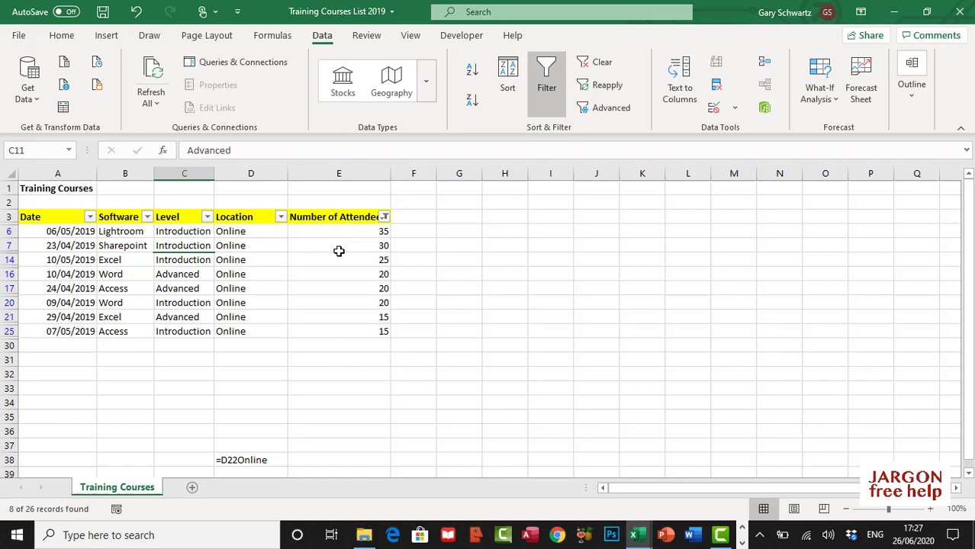
mouse_move(375, 267)
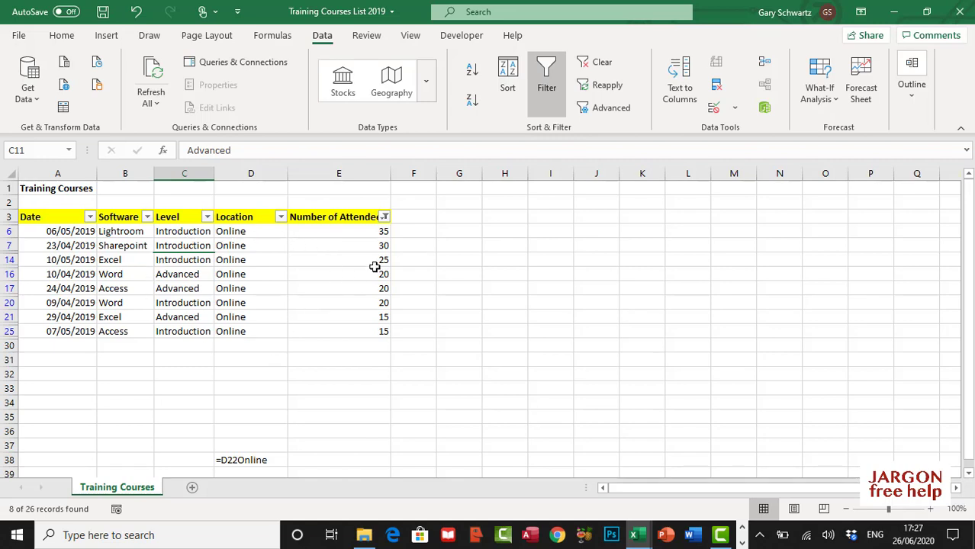
mouse_move(301, 282)
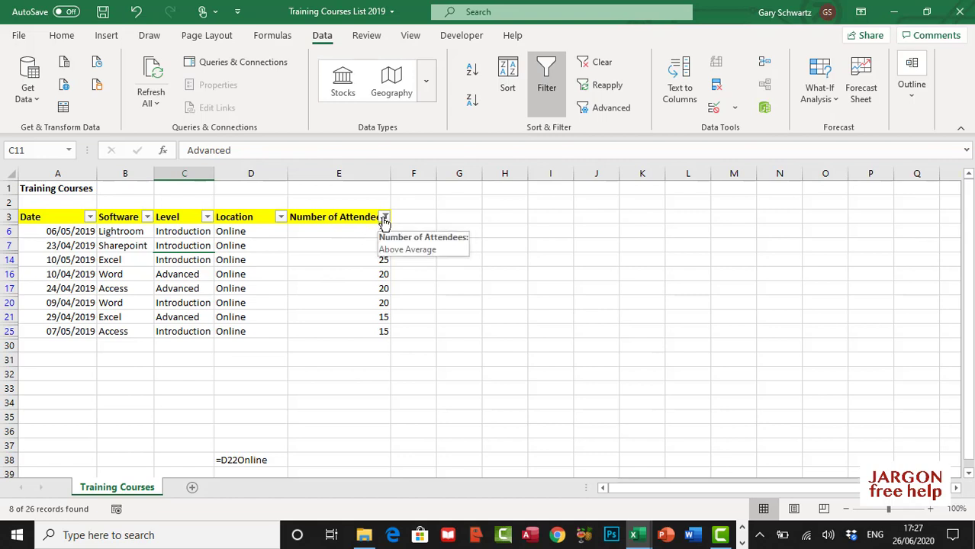
Switch the Number of Attendees filter to Below Average, showing 18 of 26 courses
click(385, 217)
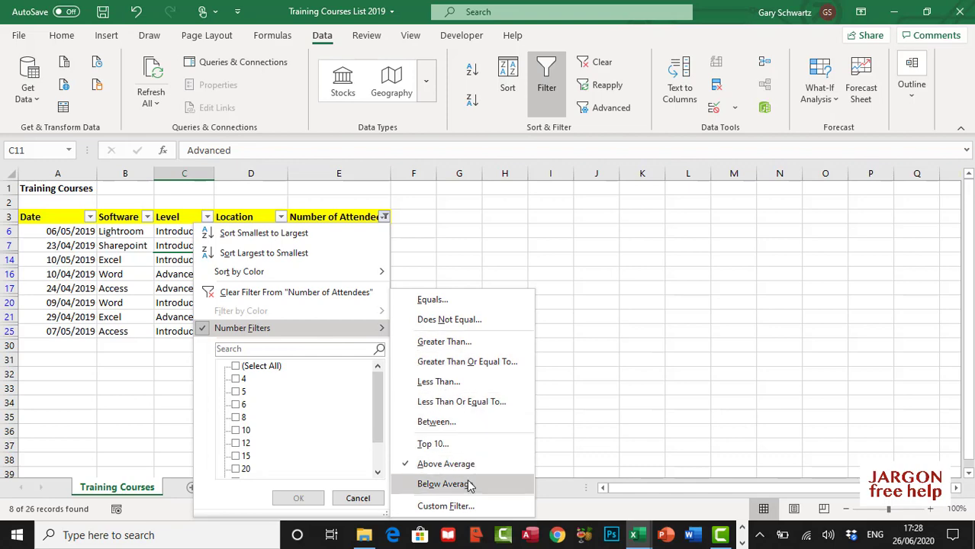
click(443, 483)
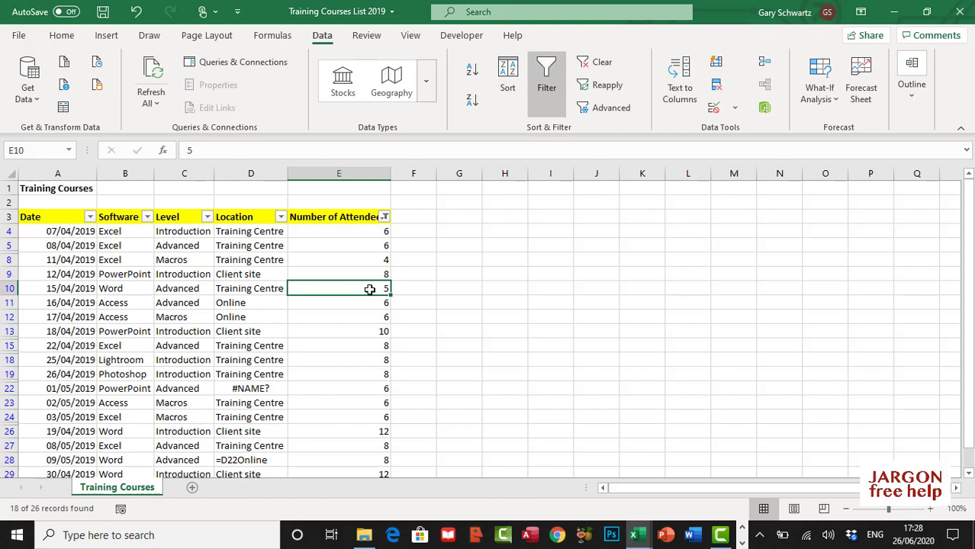
mouse_move(328, 302)
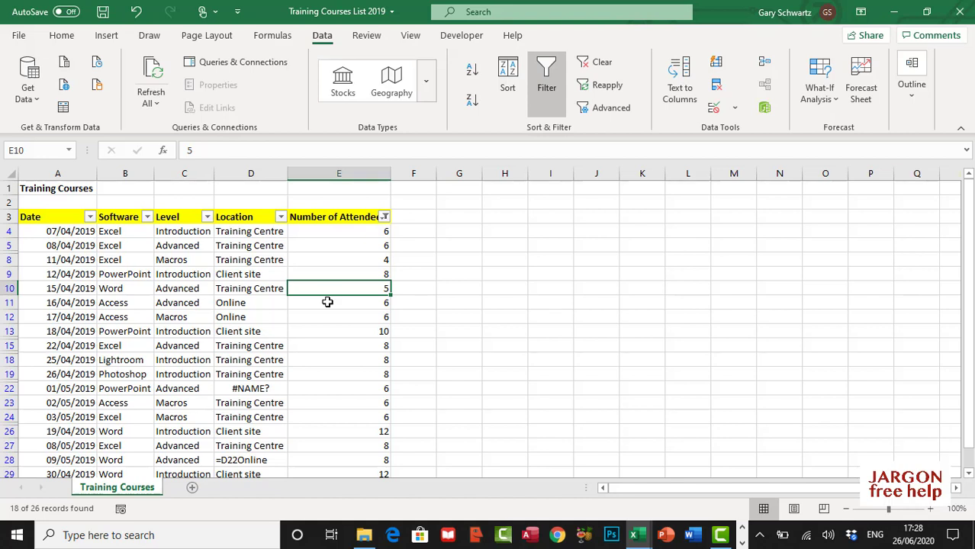
mouse_move(339, 246)
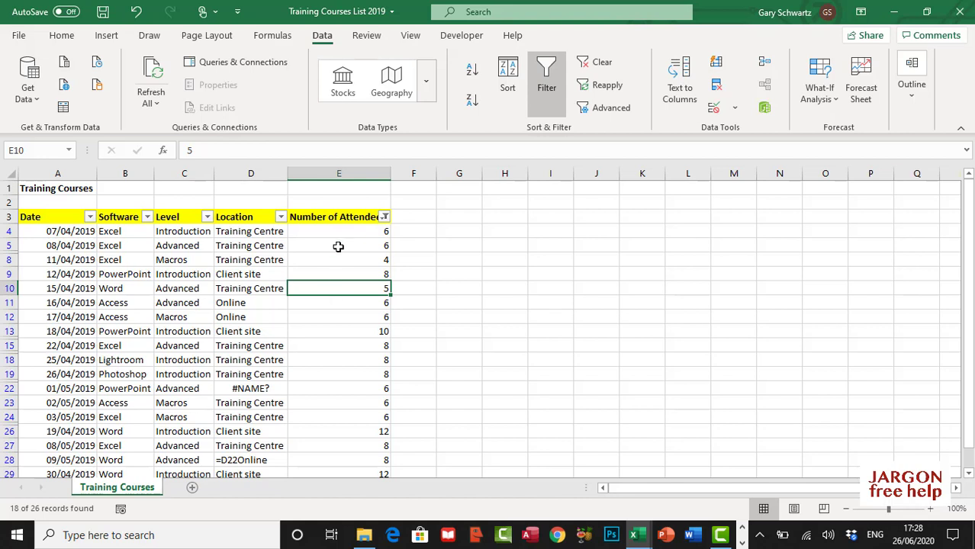